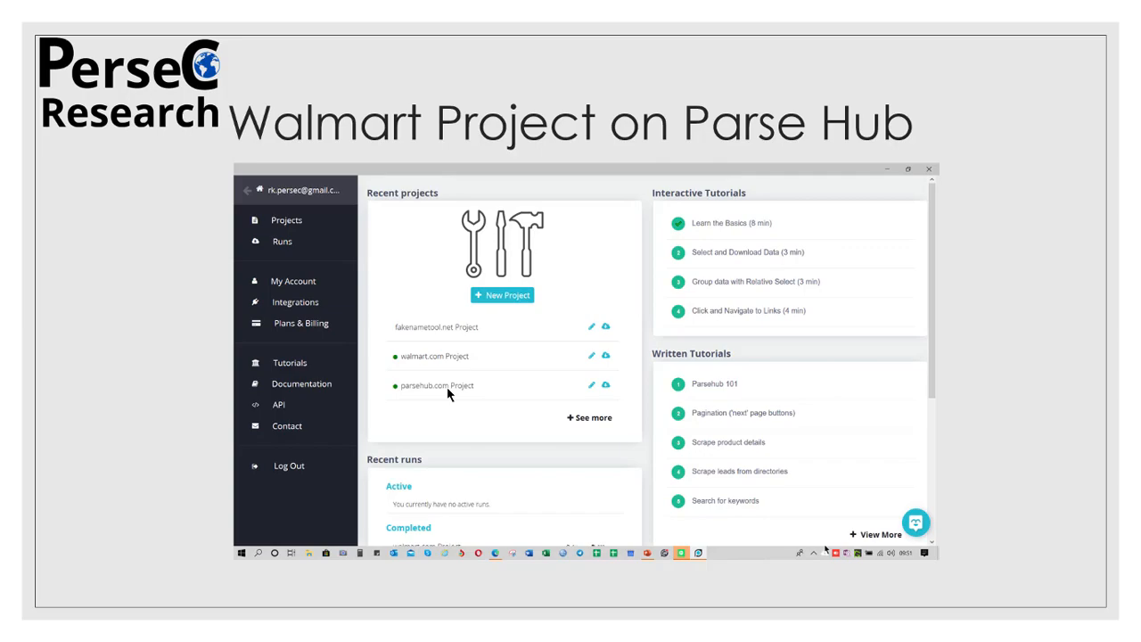
# Step: Move past the 'Output' slide (7975 records) to the project walkthrough slide
pyautogui.click(435, 356)
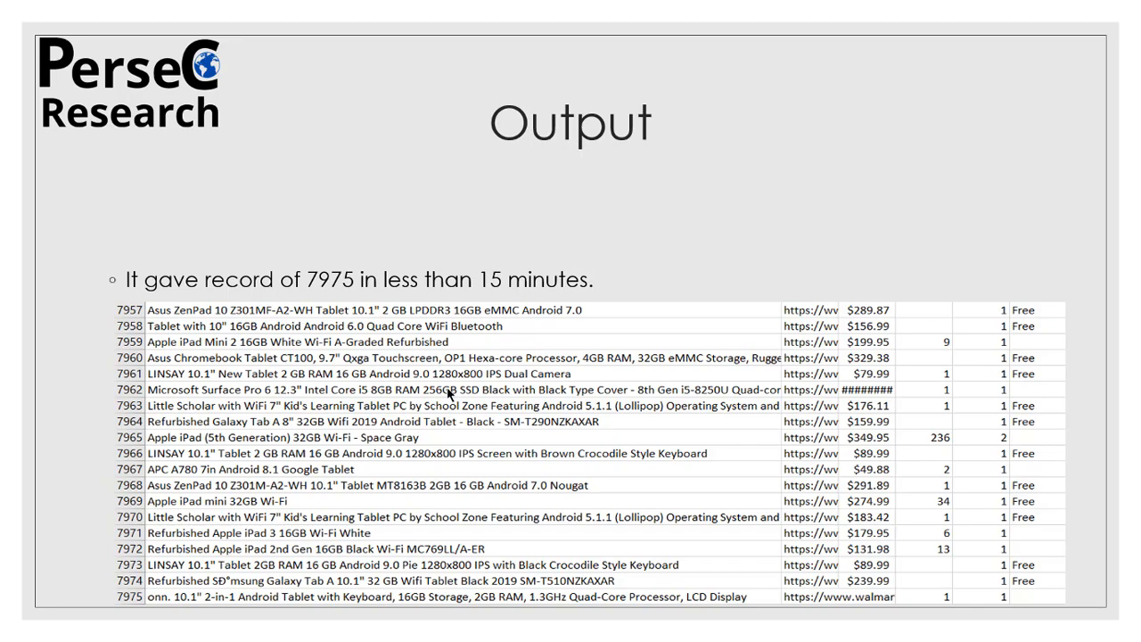
pyautogui.press('Right')
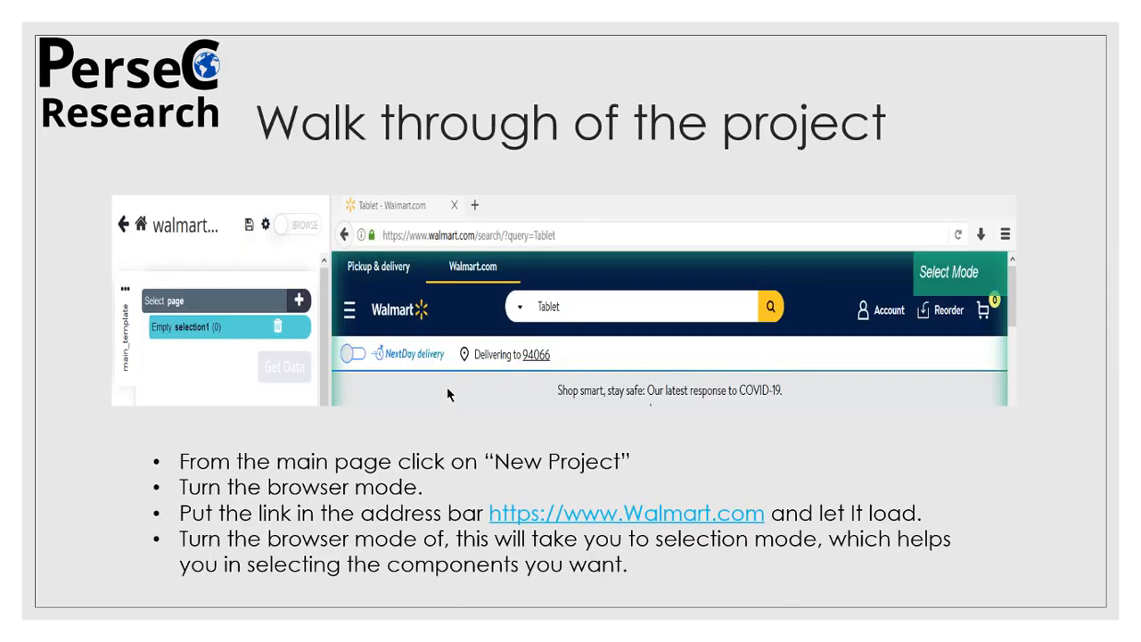